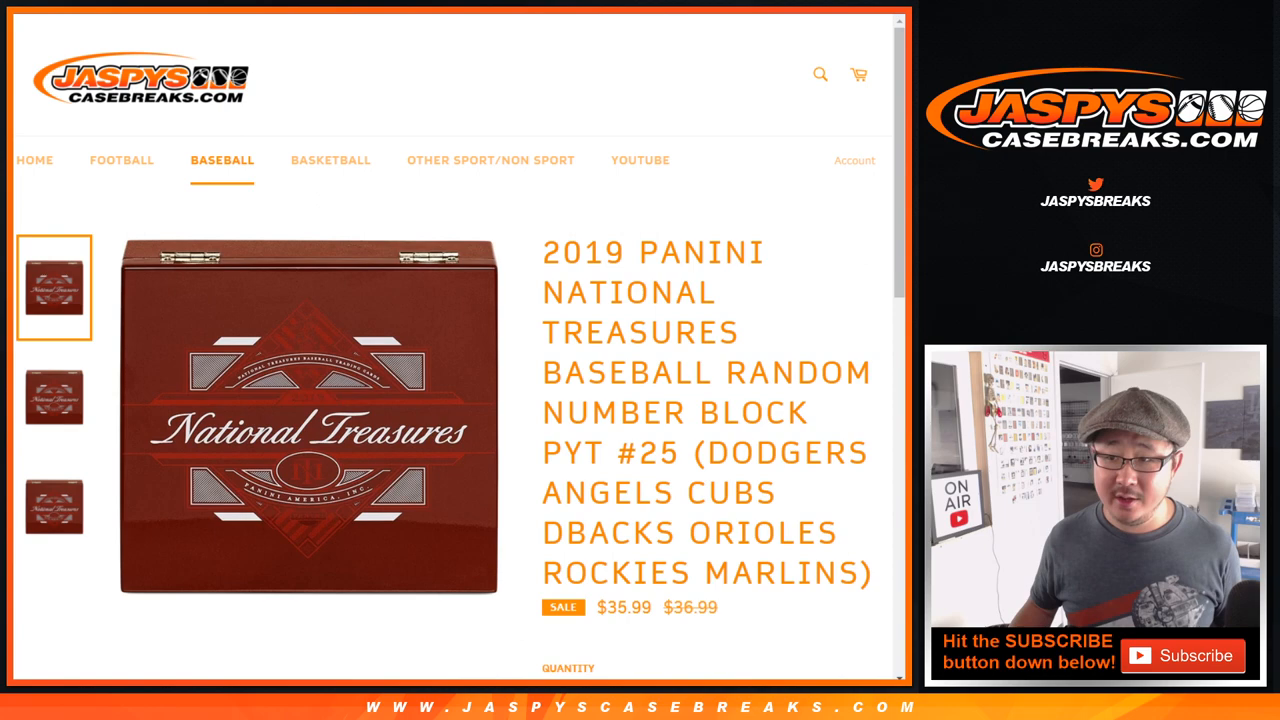
Randomize the ten buyer names, reshuffle them, and select the shuffled list for copying
{"action": "scroll", "scroll_direction": "down", "scroll_amount": 3}
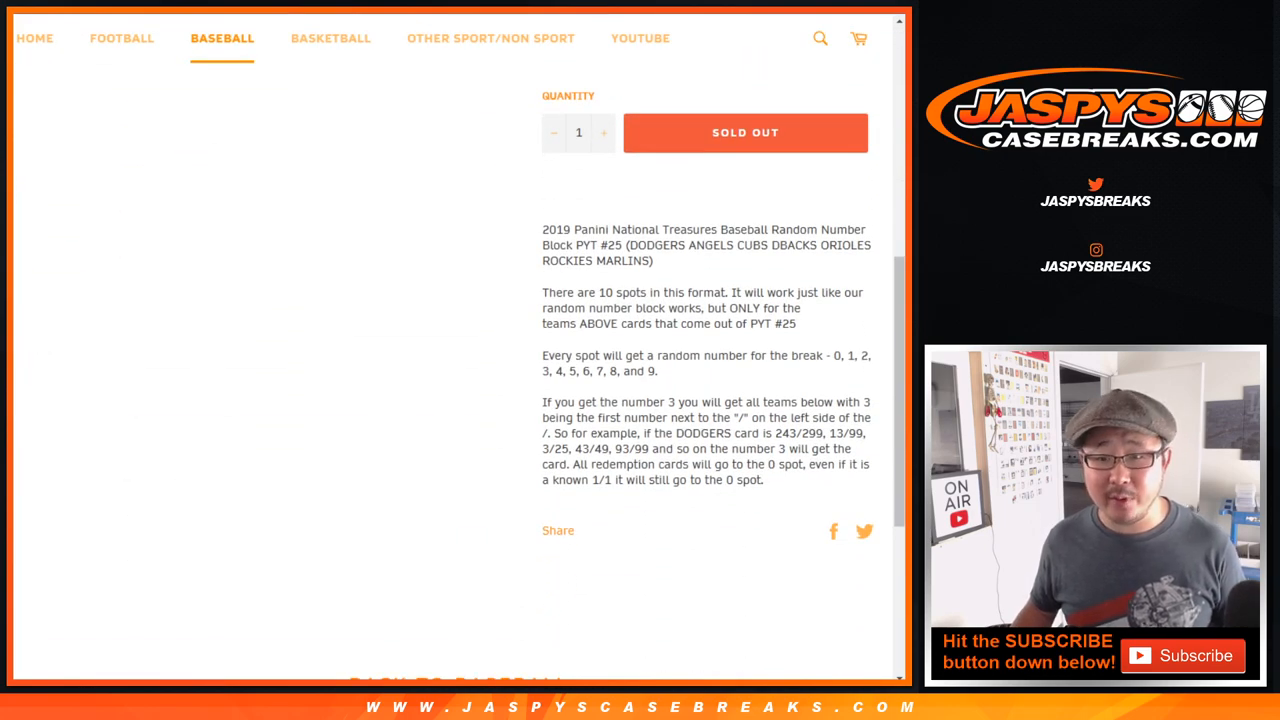
{"action": "scroll", "scroll_direction": "up", "scroll_amount": 3}
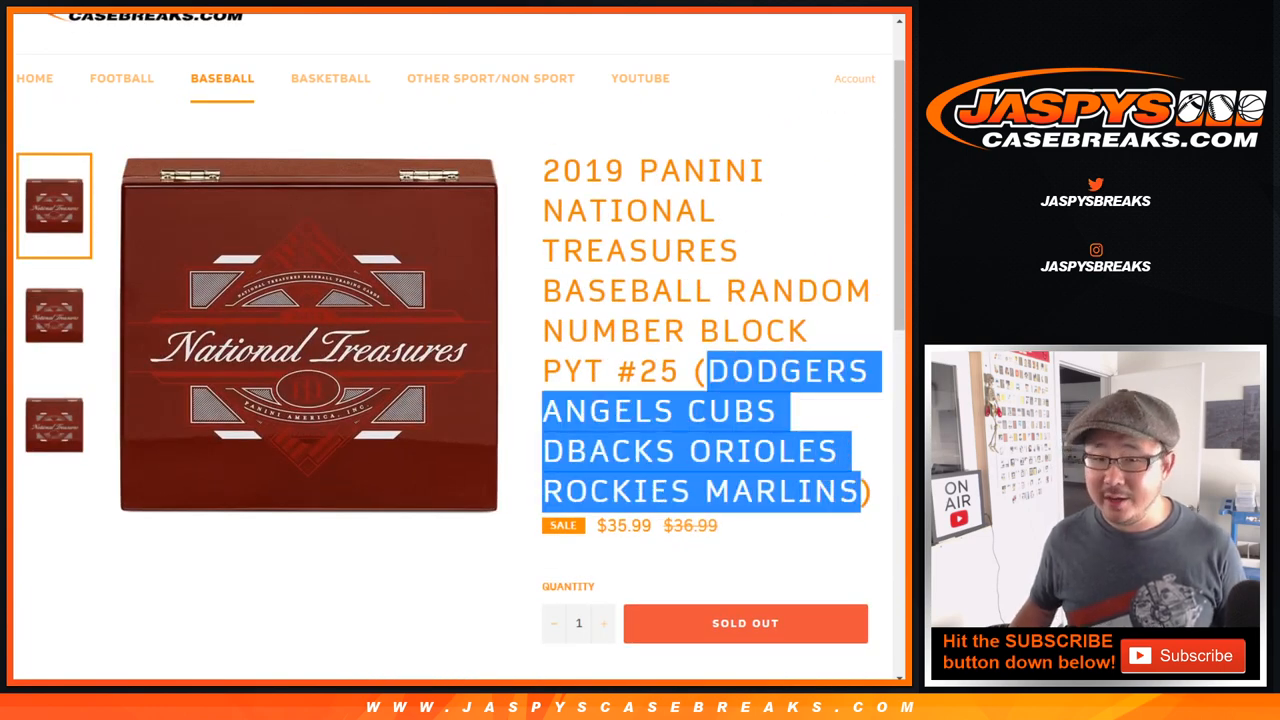
{"action": "scroll", "scroll_direction": "up", "scroll_amount": 3}
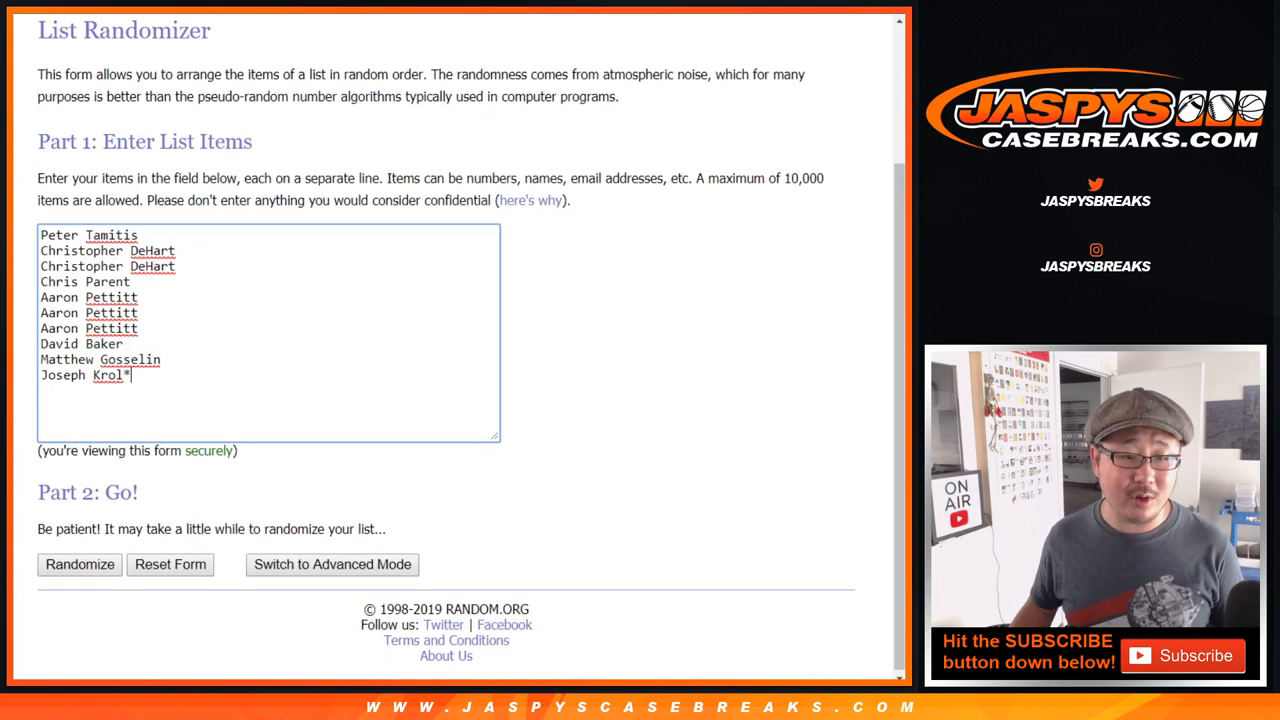
{"action": "left_click", "coordinate": [80, 564]}
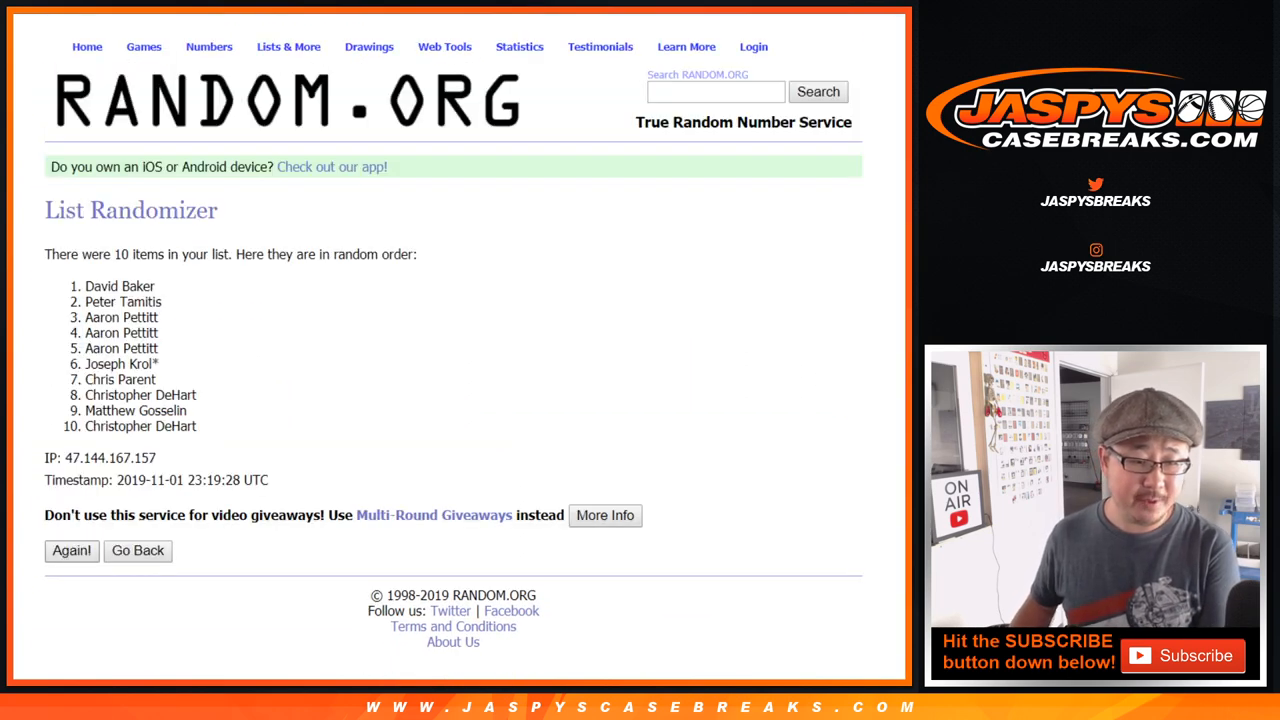
{"action": "left_click", "coordinate": [71, 550]}
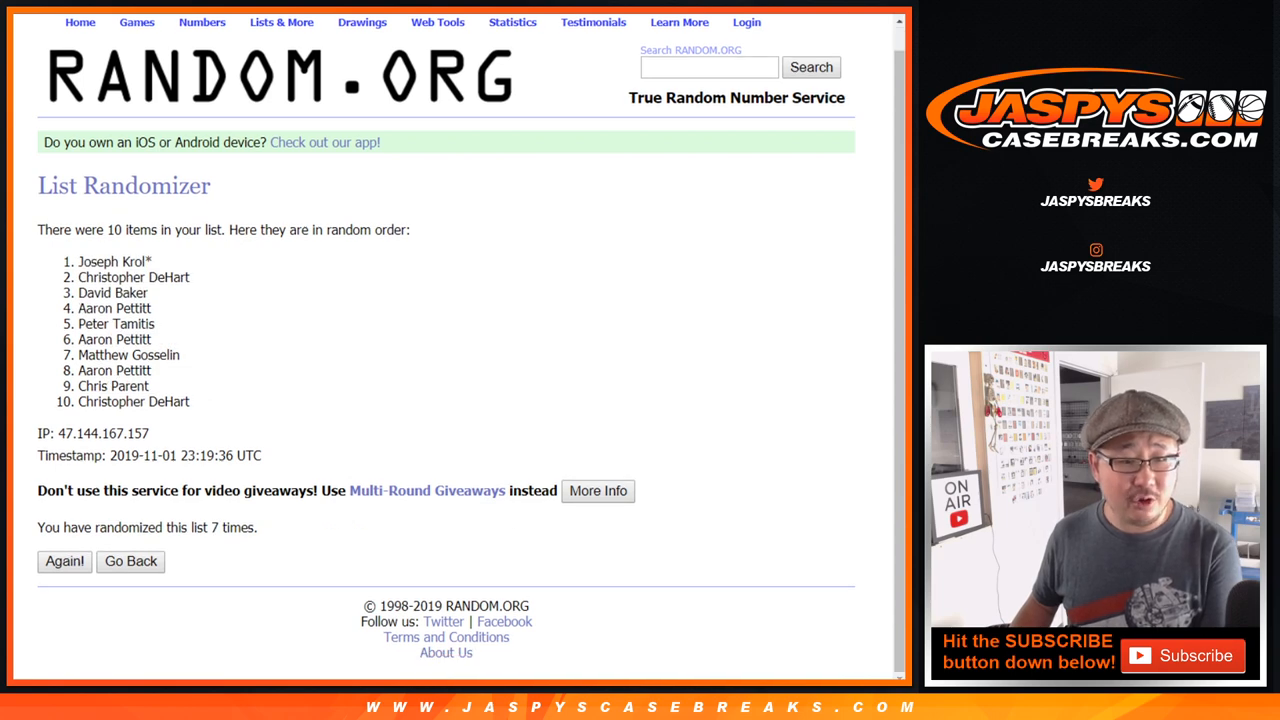
{"action": "left_click_drag", "start_coordinate": [80, 261], "coordinate": [150, 340]}
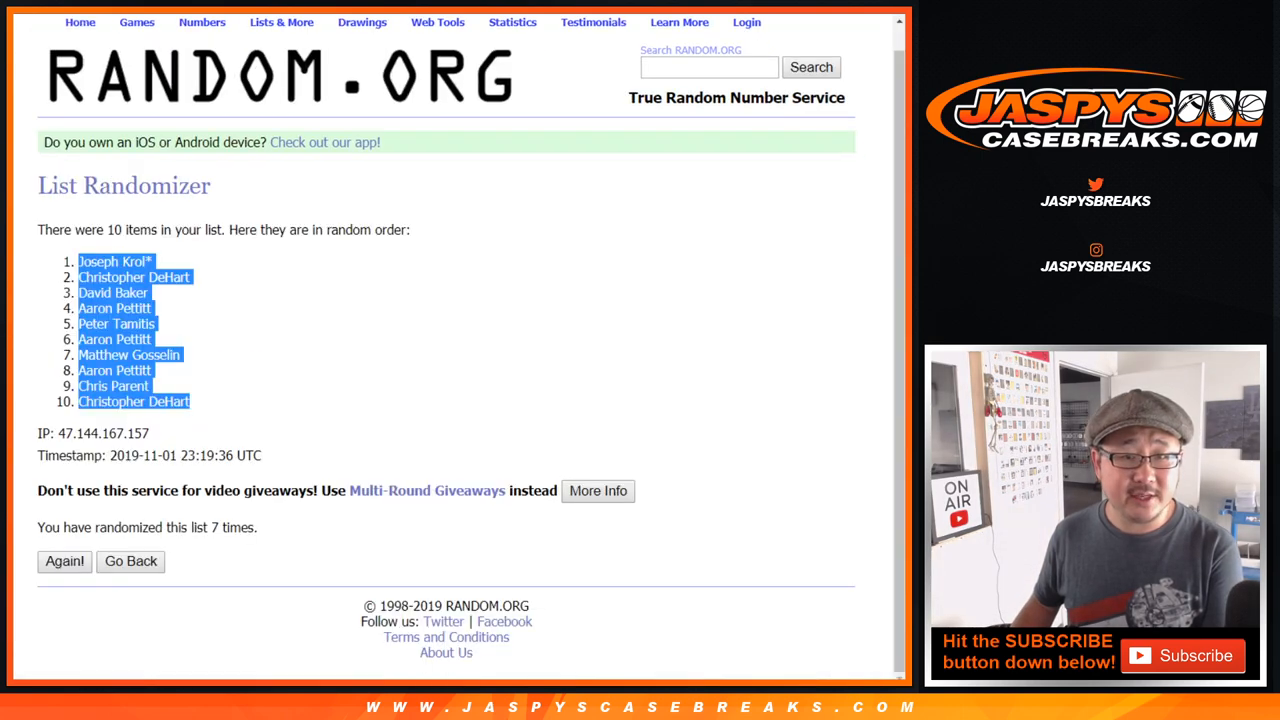
Return to the entry form and shuffle the digits 0–9, then reshuffle them
{"action": "left_click", "coordinate": [130, 561]}
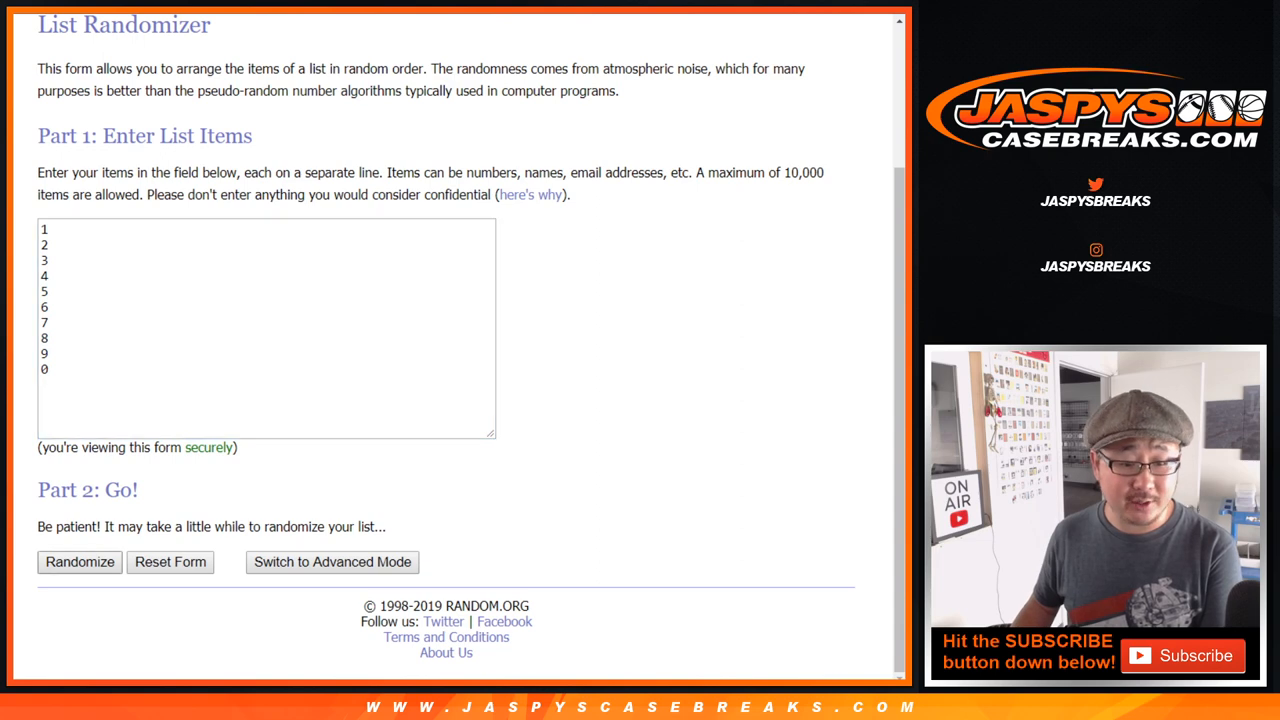
{"action": "left_click", "coordinate": [79, 561]}
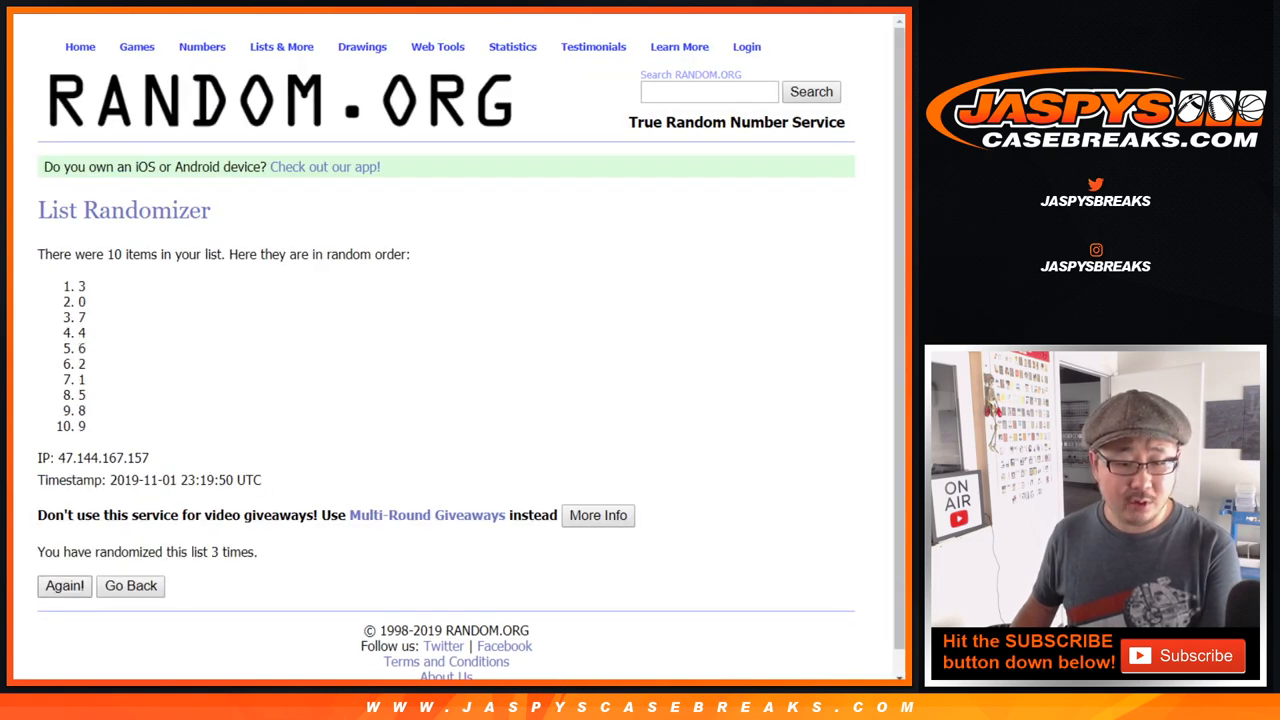
{"action": "left_click", "coordinate": [64, 585]}
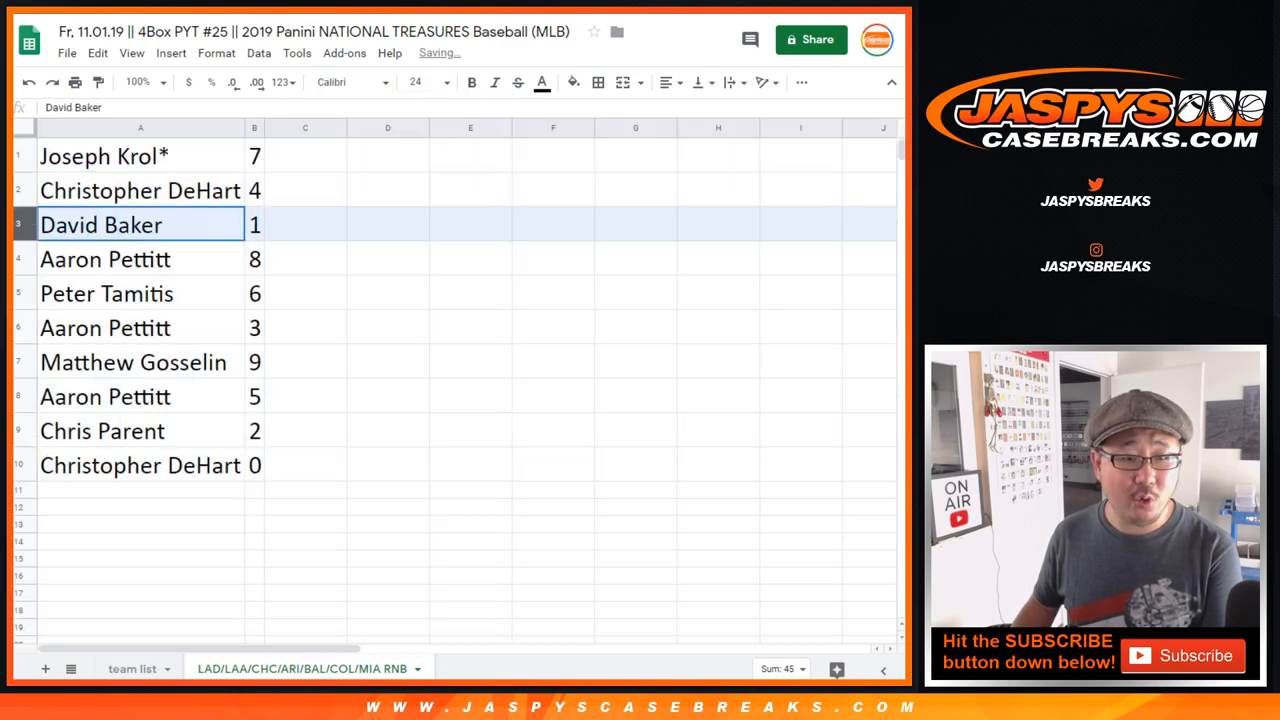
{"action": "left_click", "coordinate": [105, 259]}
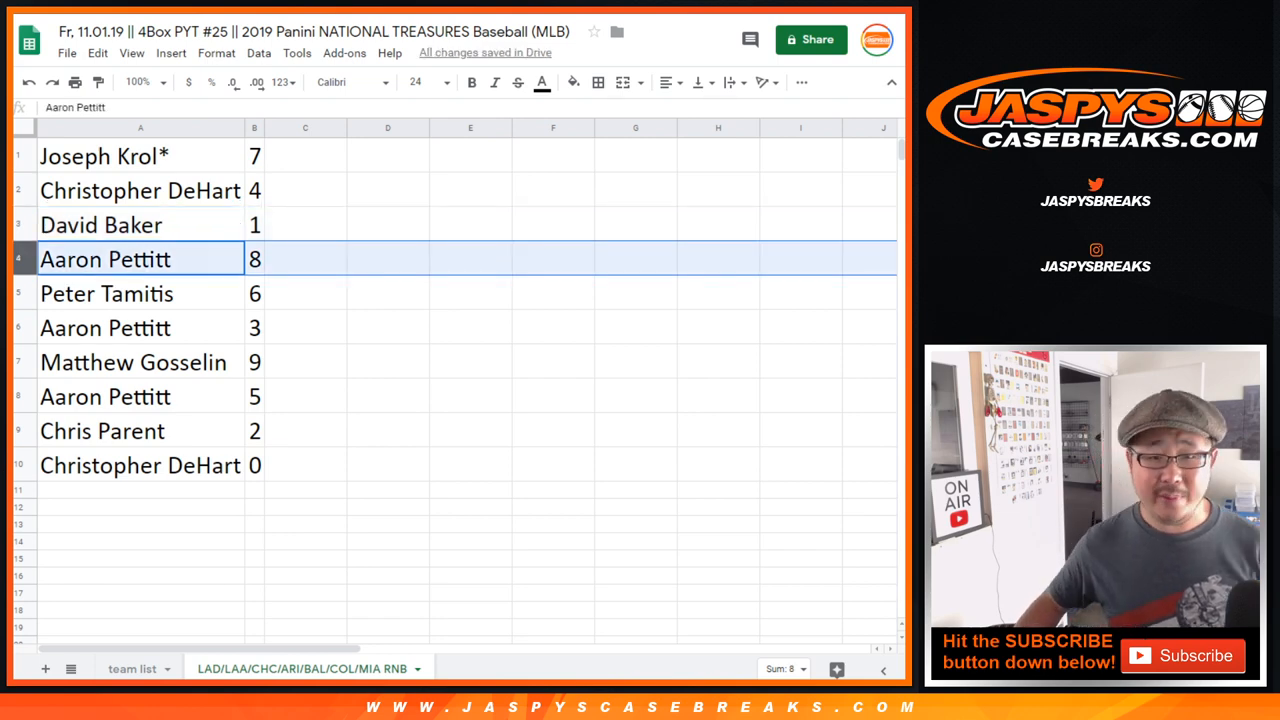
{"action": "left_click", "coordinate": [105, 327]}
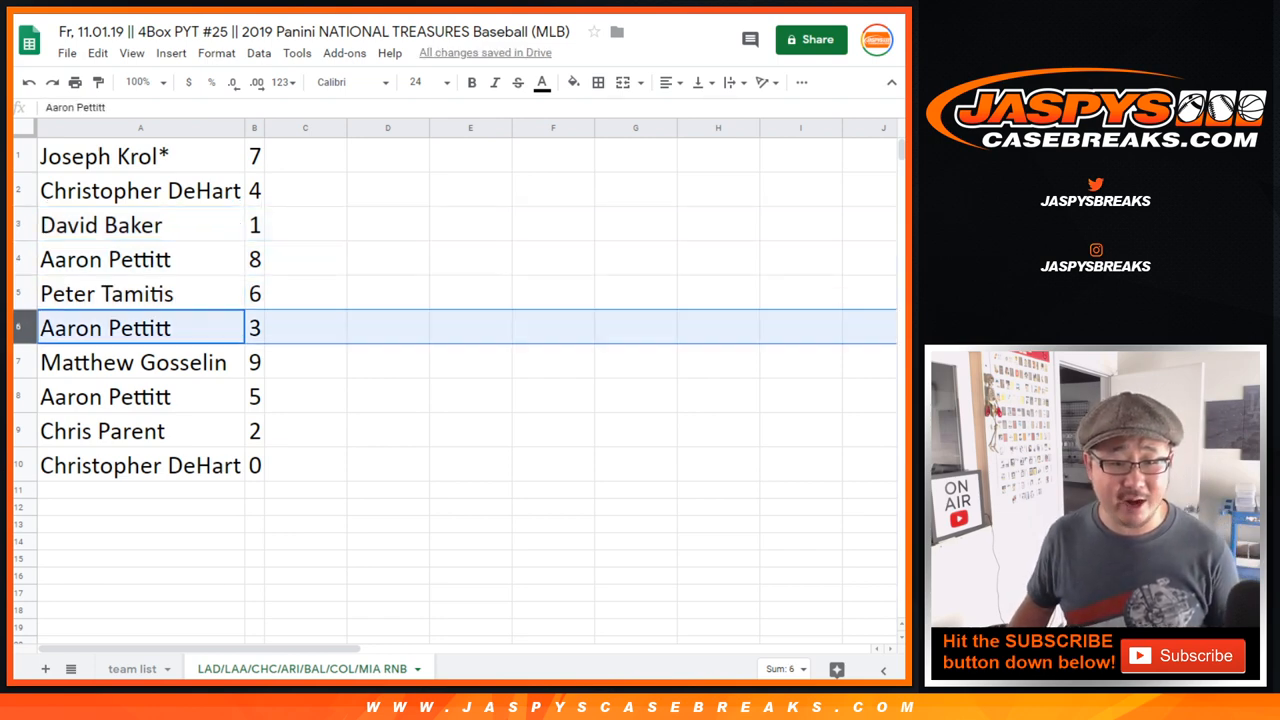
{"action": "left_click", "coordinate": [140, 396]}
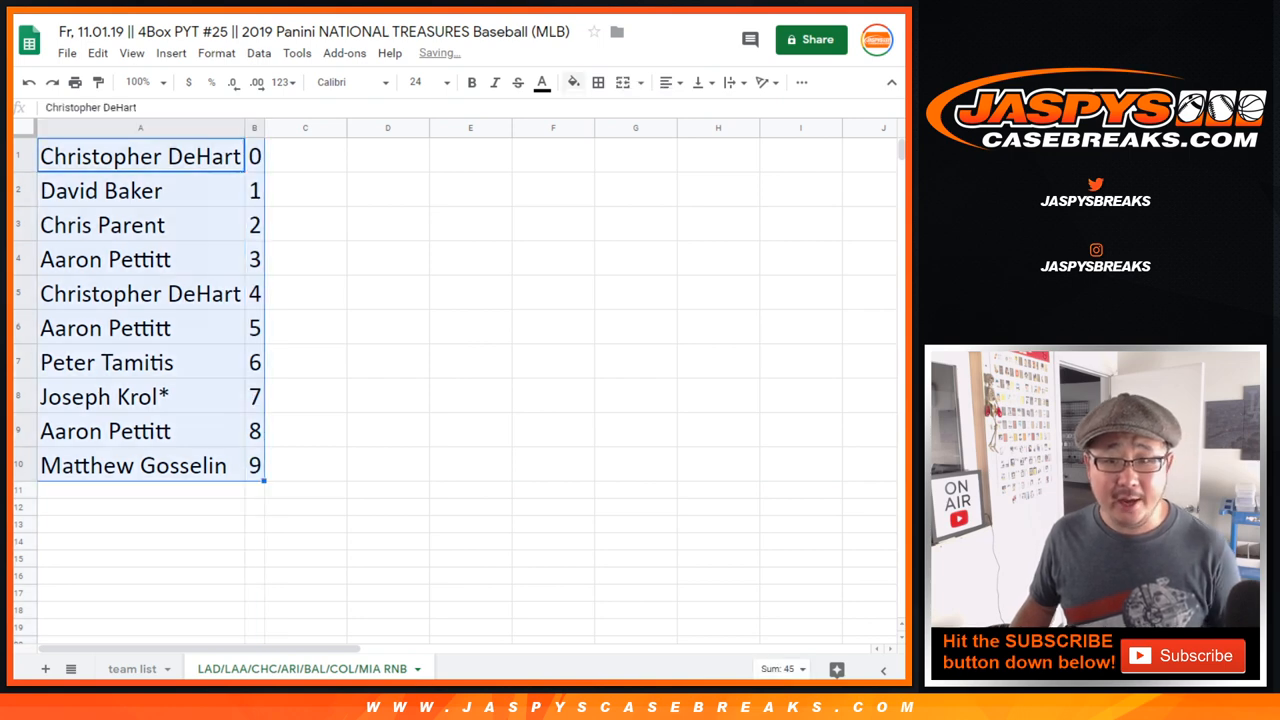
Center-align the sorted buyer names and their numbers horizontally
{"action": "left_click", "coordinate": [665, 82]}
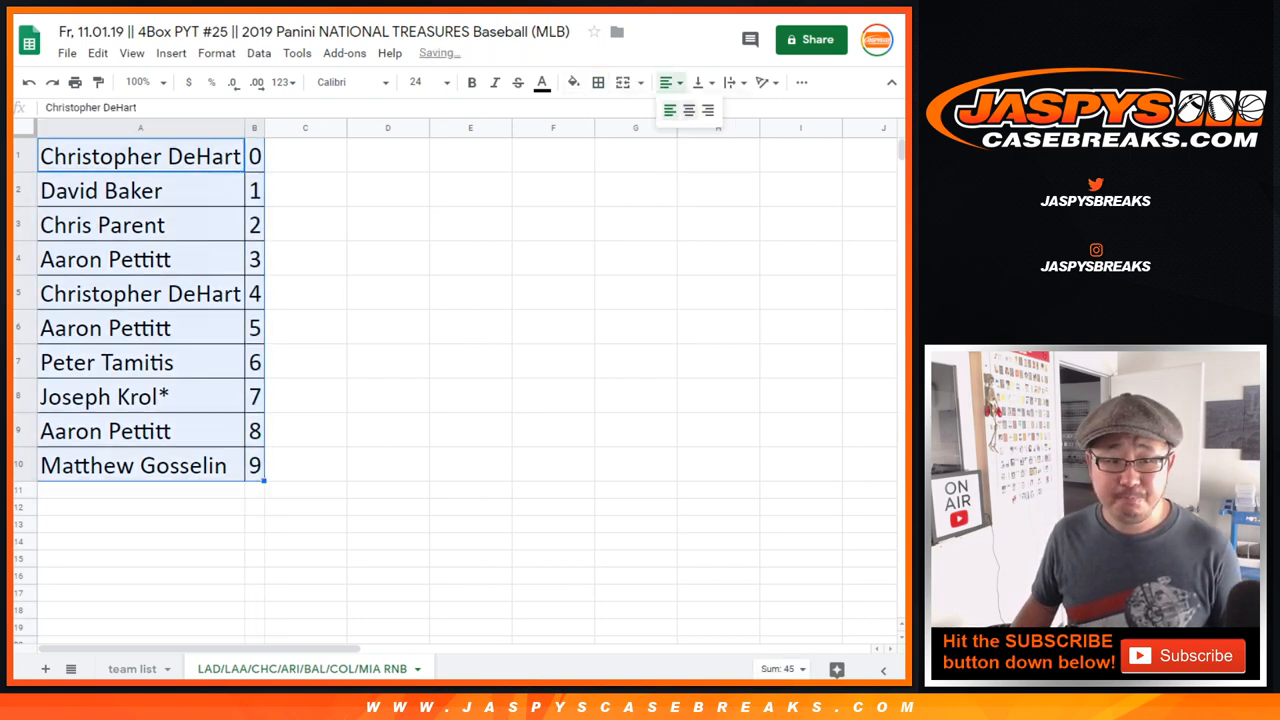
{"action": "left_click", "coordinate": [688, 110]}
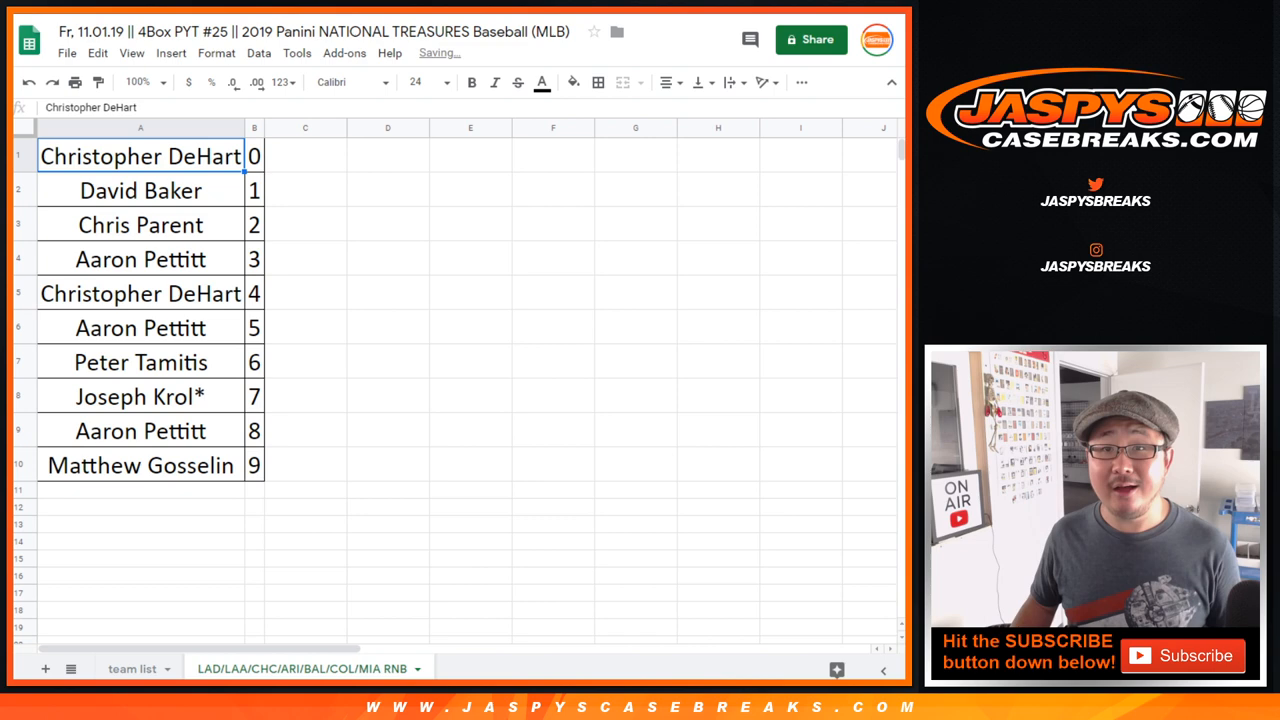